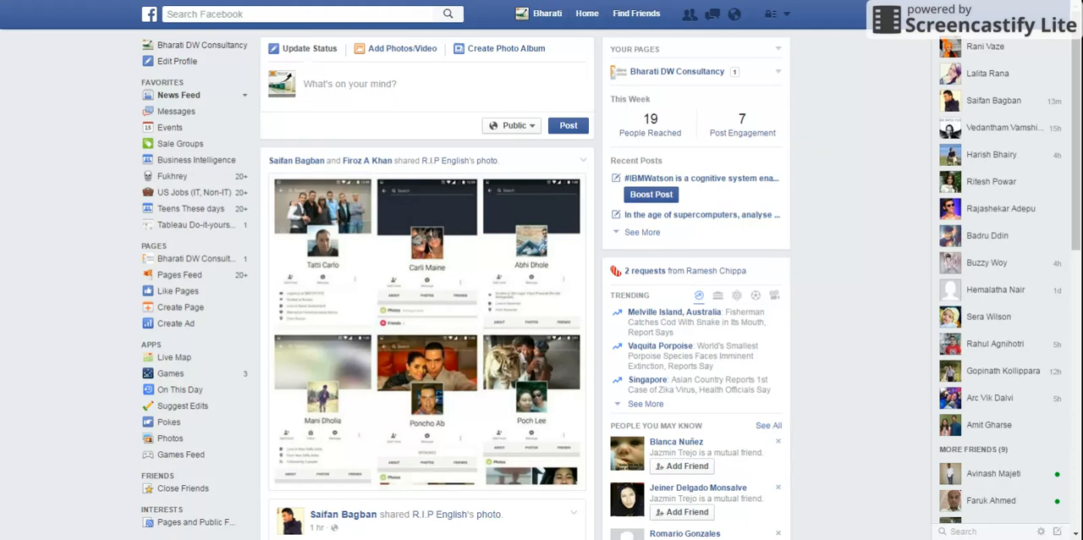
{"action": "mouse_move", "coordinate": [859, 274]}
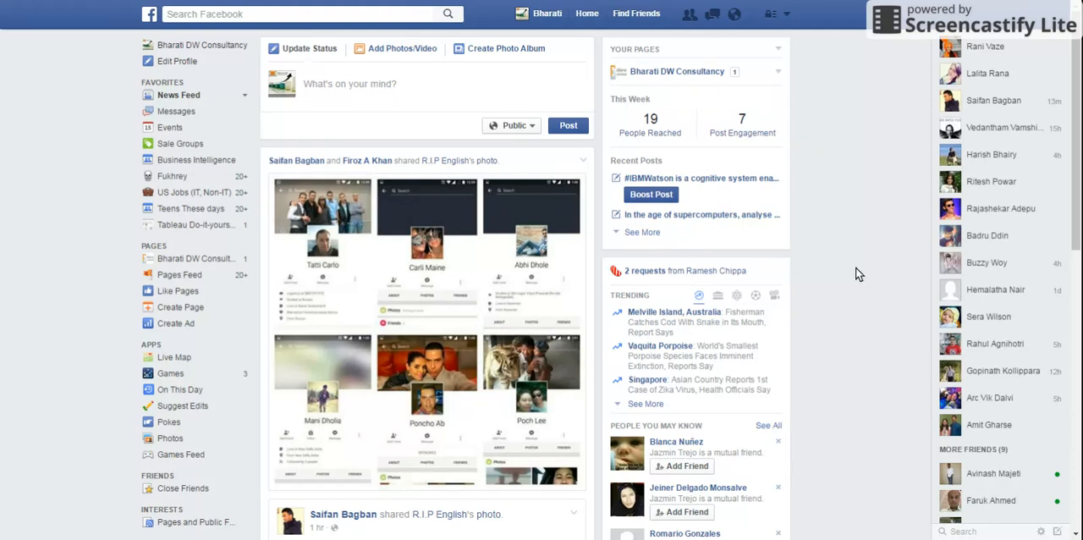
{"action": "mouse_move", "coordinate": [70, 130]}
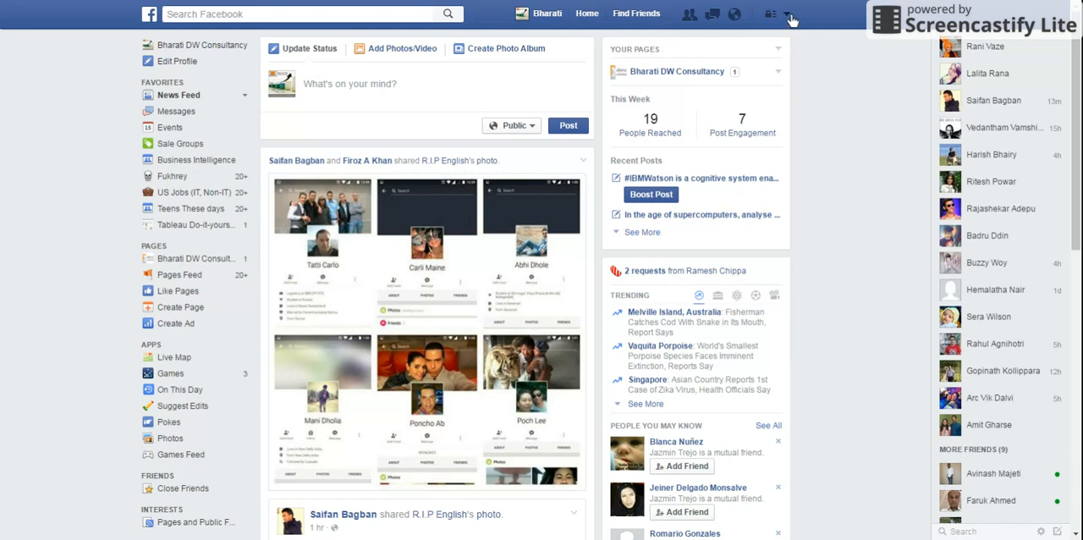
Go from the top-bar account menu to Settings, then the Security page.
{"action": "left_click", "coordinate": [788, 14]}
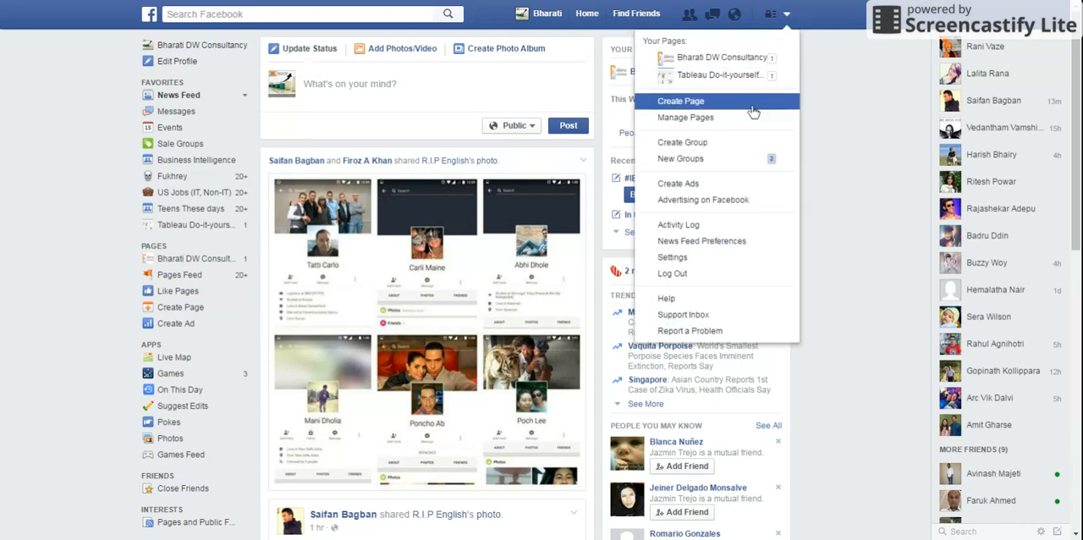
{"action": "left_click", "coordinate": [786, 13]}
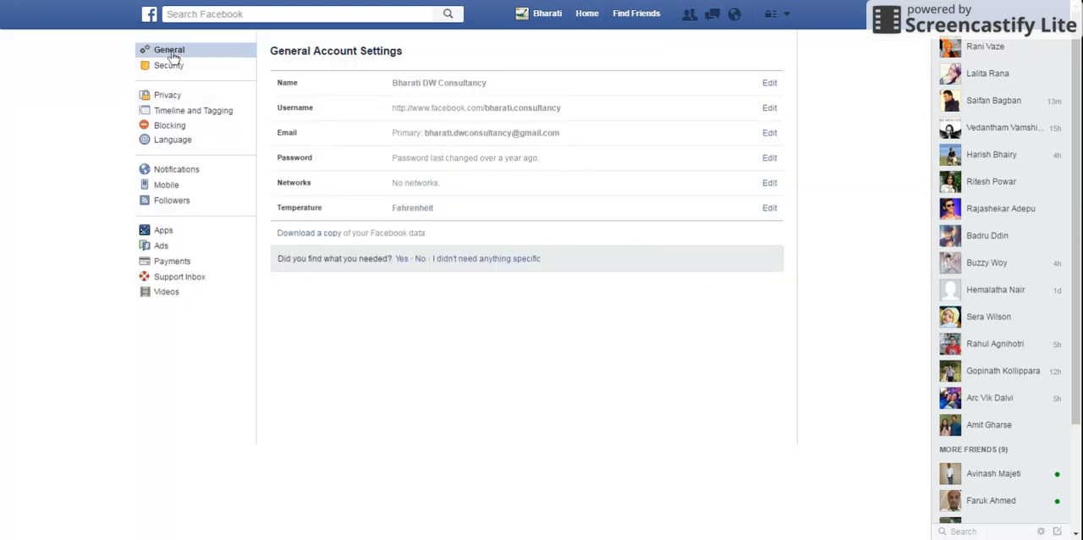
{"action": "left_click", "coordinate": [170, 65]}
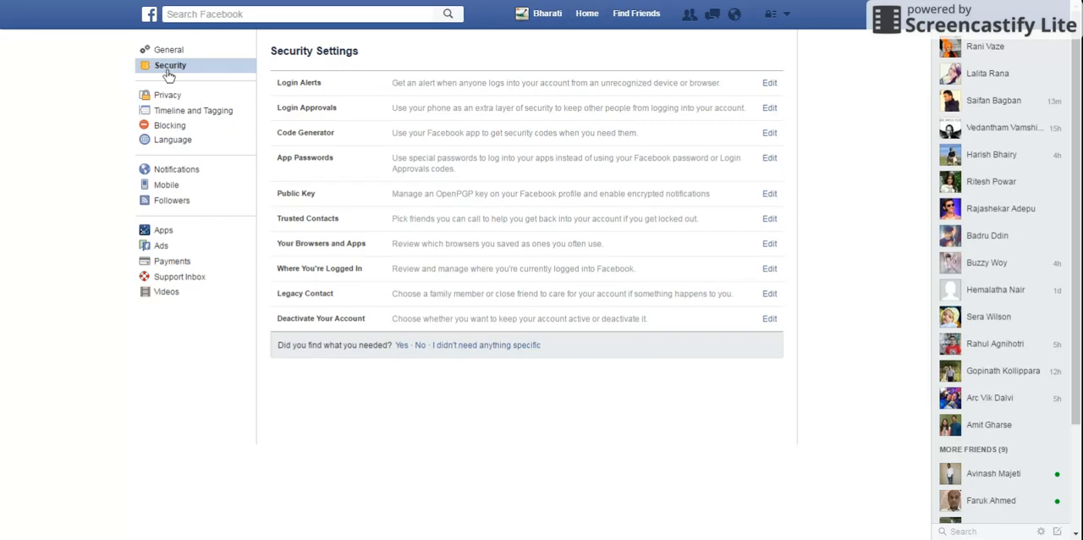
{"action": "mouse_move", "coordinate": [319, 269]}
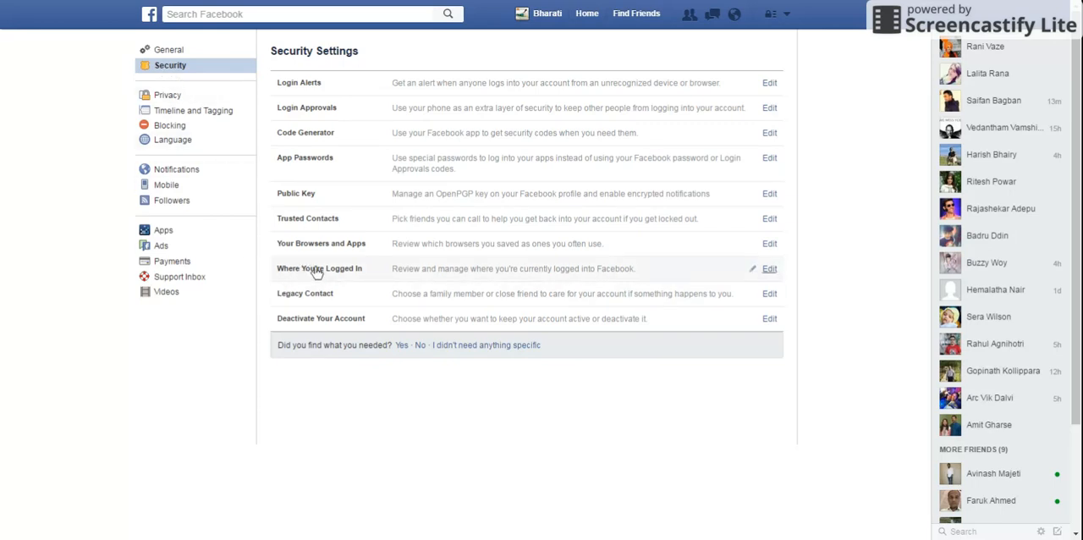
{"action": "mouse_move", "coordinate": [372, 277]}
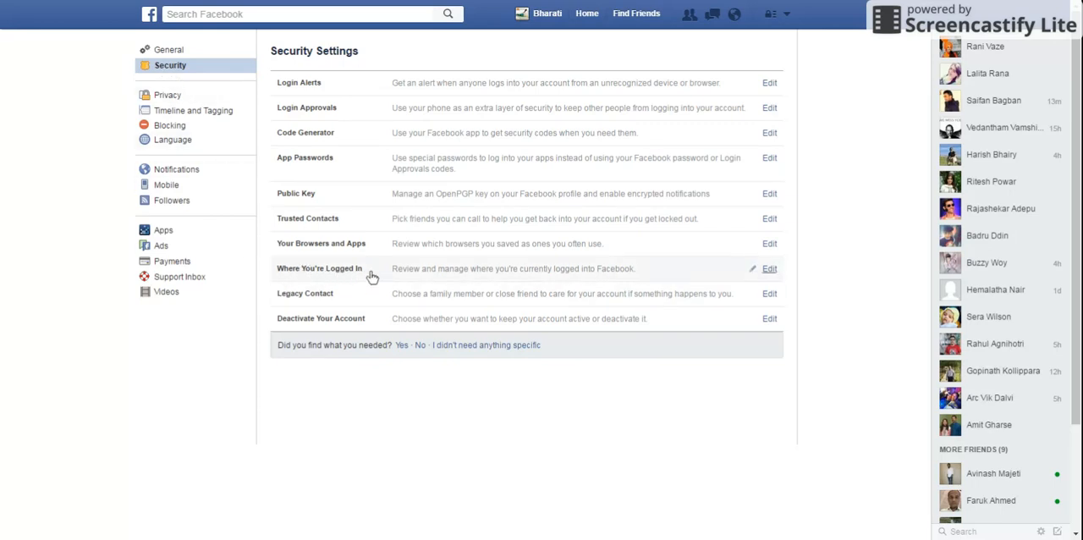
{"action": "mouse_move", "coordinate": [354, 280]}
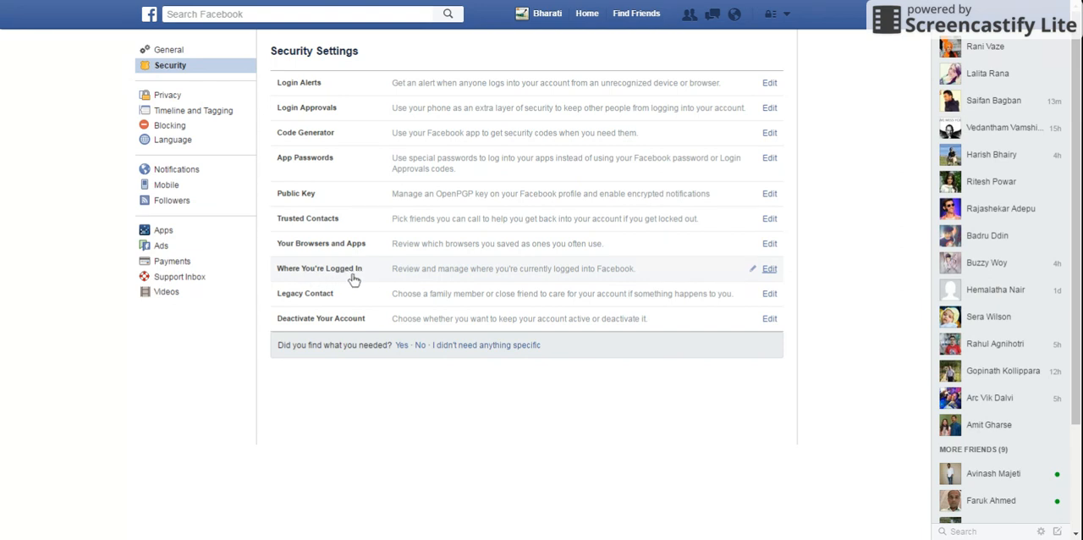
Expand 'Where You're Logged In' to list active sessions with locations and devices.
{"action": "left_click", "coordinate": [769, 268]}
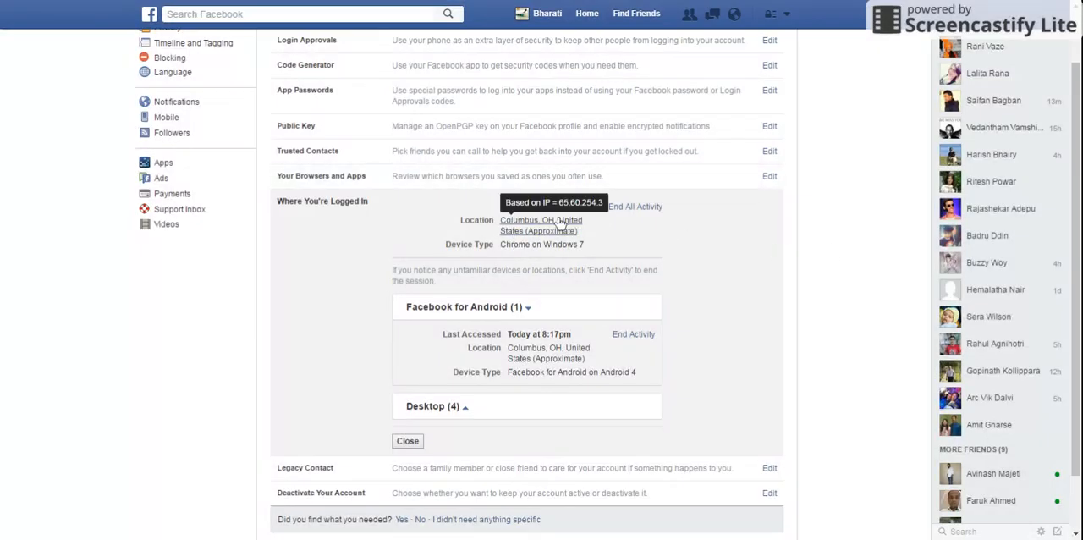
{"action": "mouse_move", "coordinate": [423, 317]}
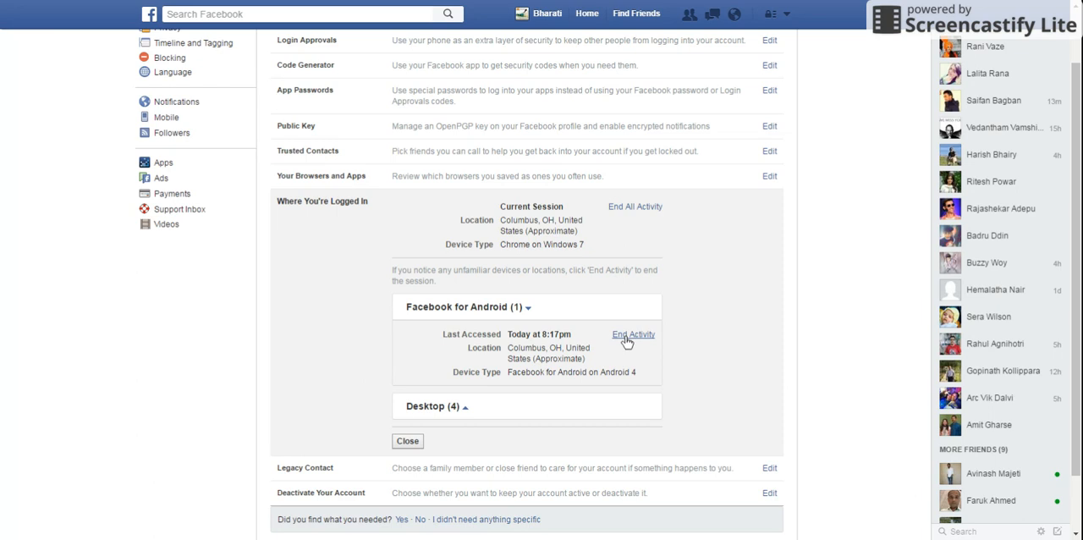
End the Facebook for Android activity, leaving only Desktop sessions listed.
{"action": "left_click", "coordinate": [634, 334]}
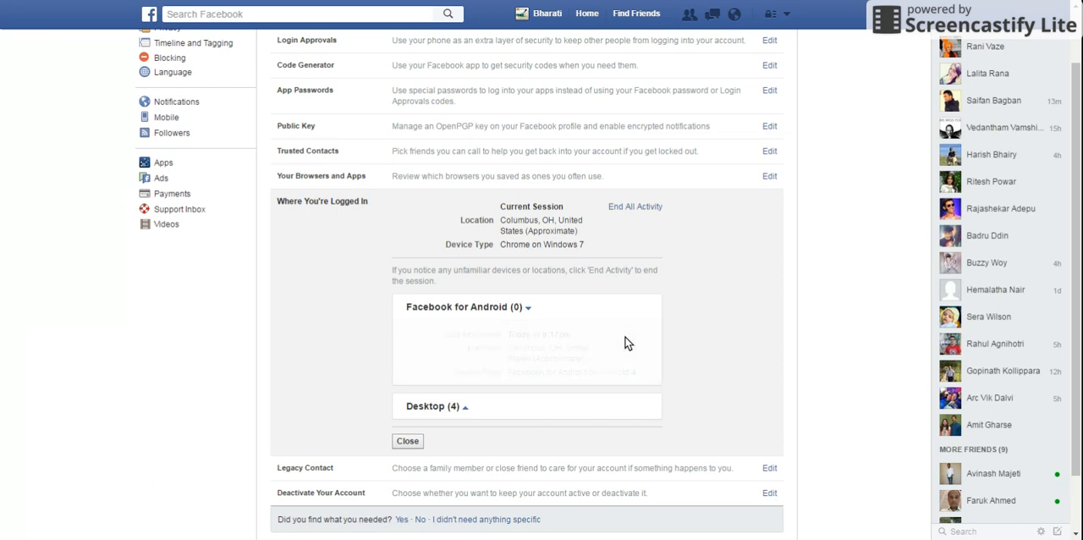
{"action": "left_click", "coordinate": [527, 306]}
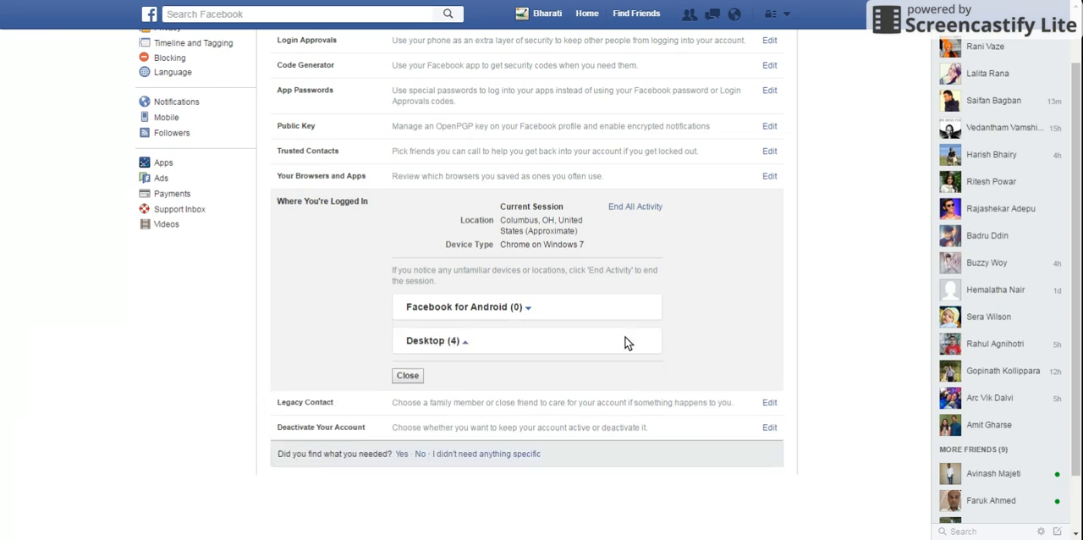
{"action": "mouse_move", "coordinate": [690, 326]}
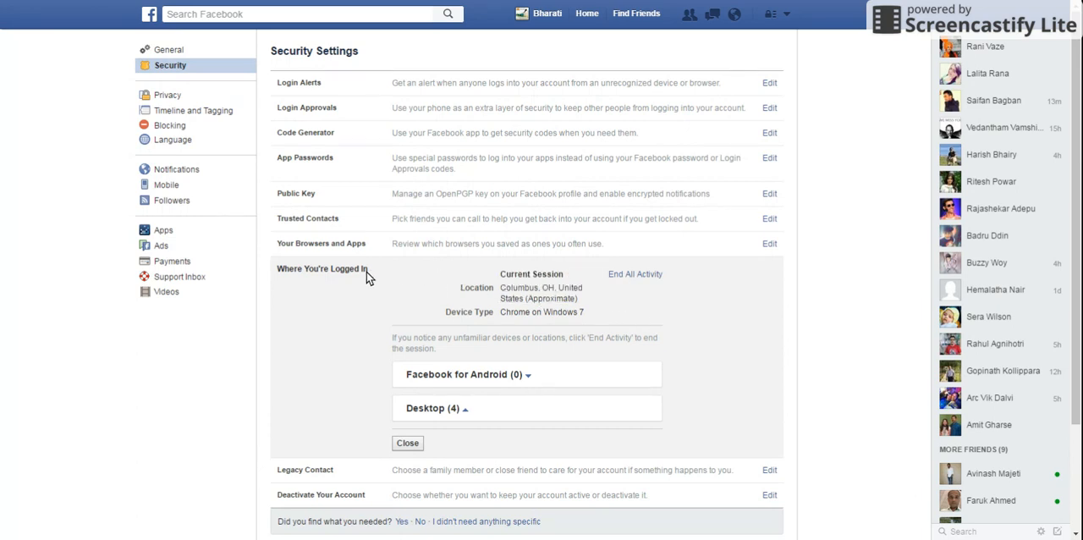
{"action": "mouse_move", "coordinate": [347, 219]}
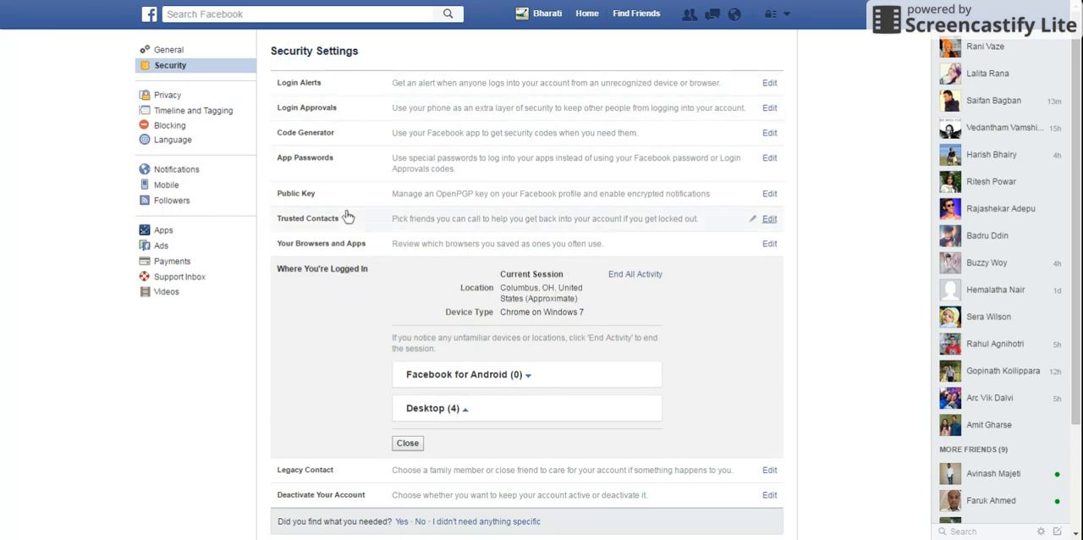
{"action": "mouse_move", "coordinate": [356, 91]}
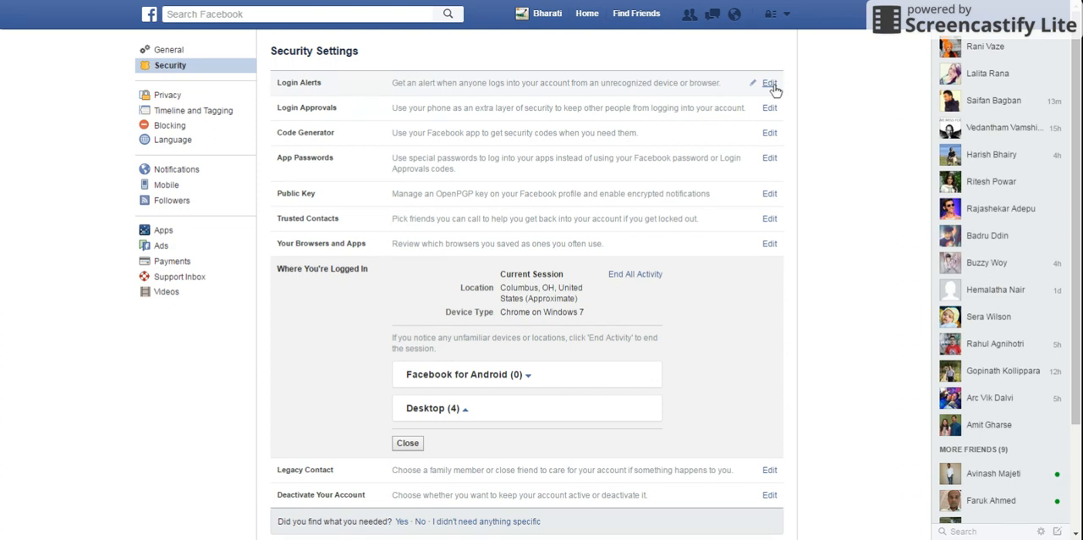
{"action": "mouse_move", "coordinate": [607, 112]}
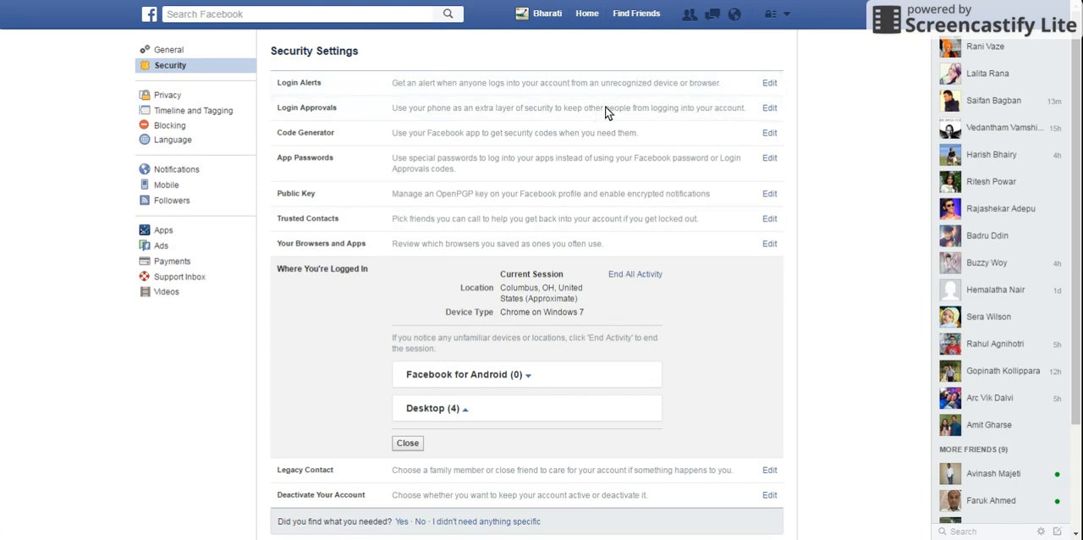
{"action": "mouse_move", "coordinate": [614, 107]}
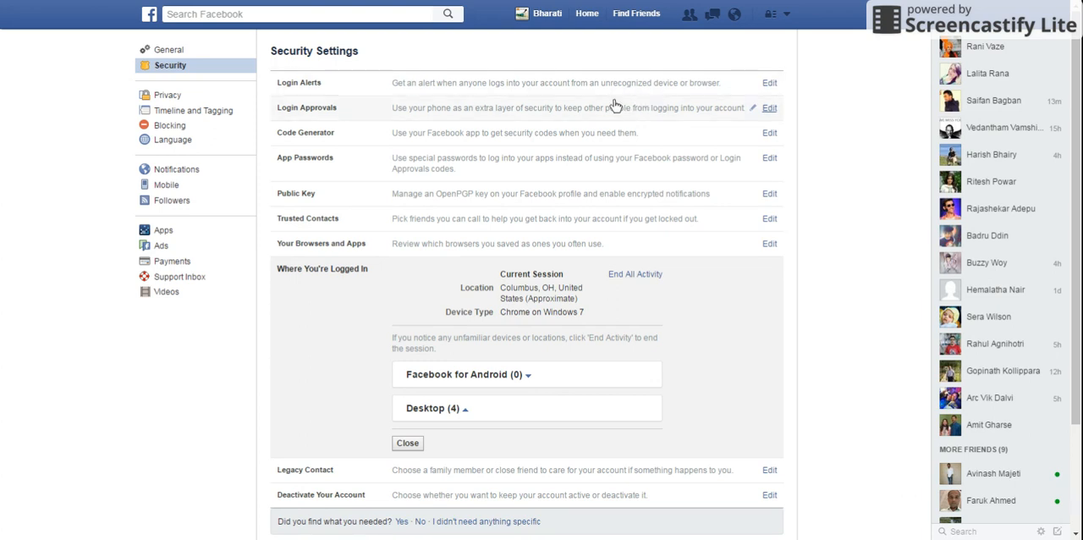
{"action": "mouse_move", "coordinate": [526, 120]}
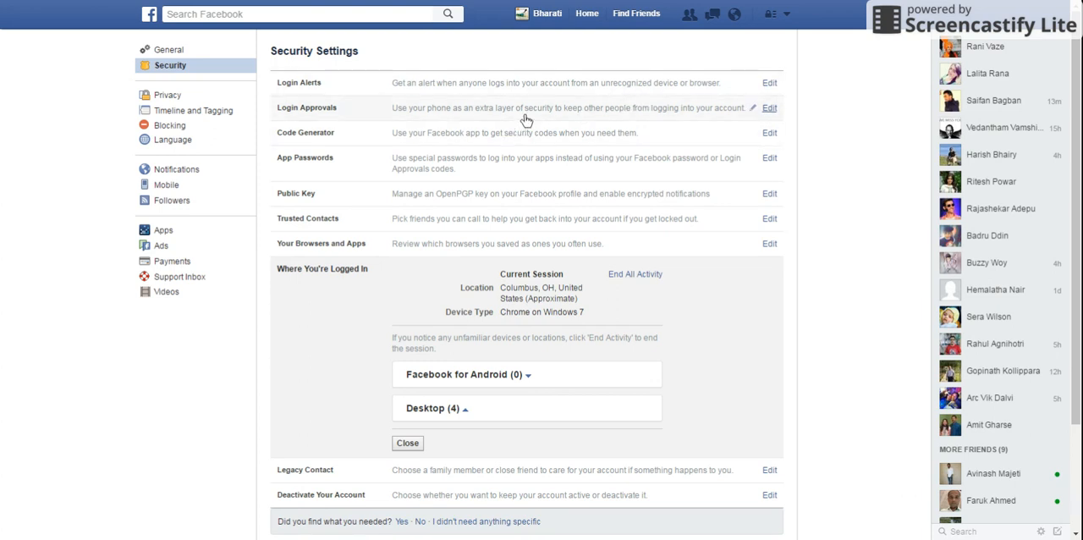